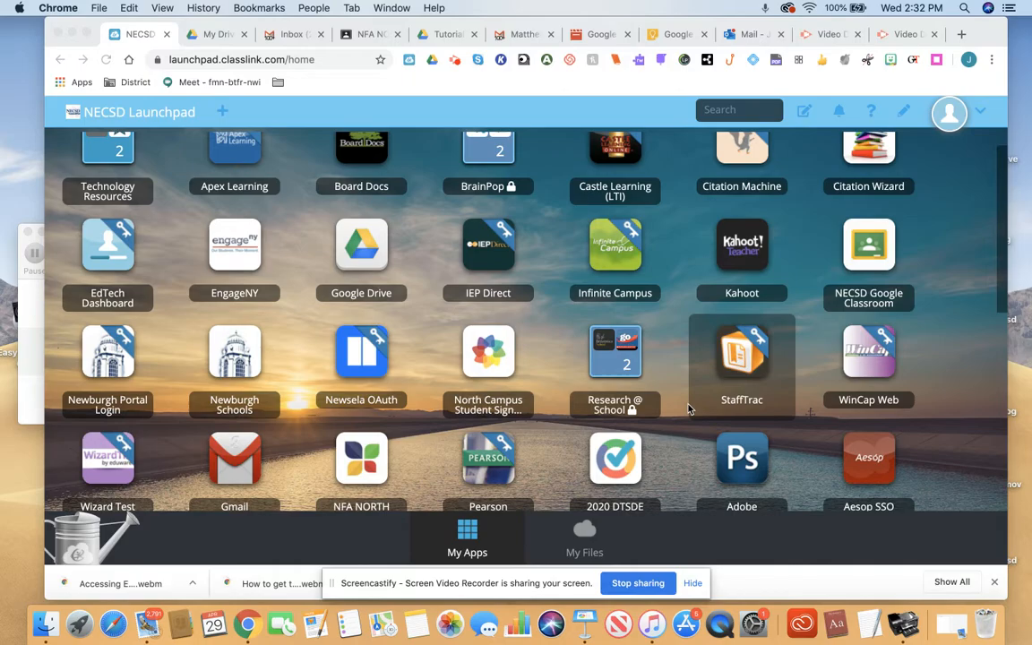
Step: Launch the NECSD Google Classroom app from ClassLink to see the class cards
{"action": "scroll", "scroll_direction": "up", "scroll_amount": 3}
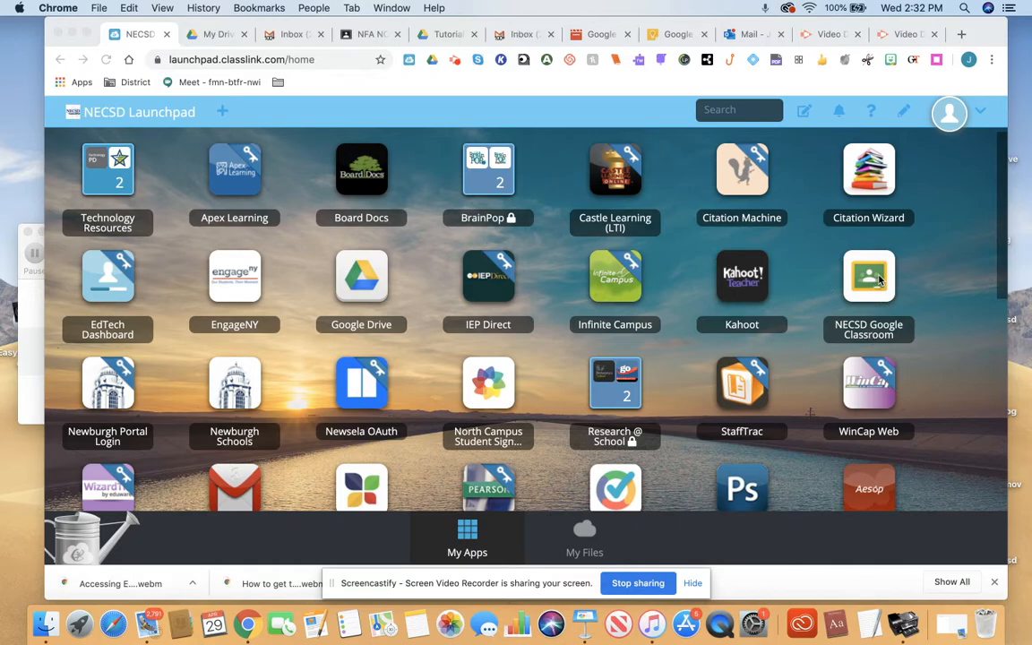
{"action": "left_click", "coordinate": [867, 290]}
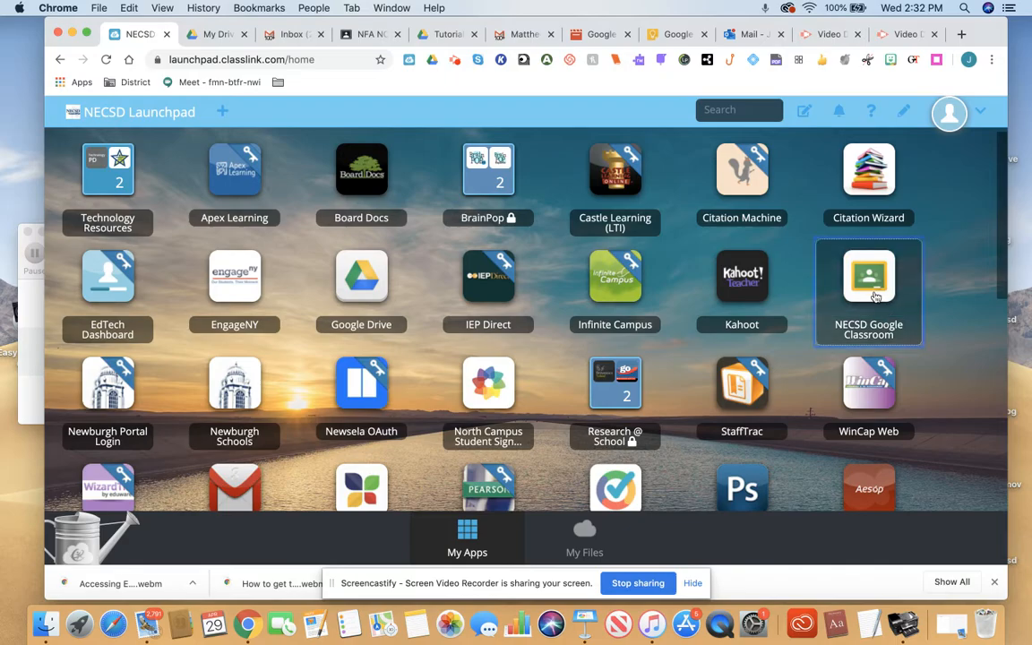
{"action": "left_click", "coordinate": [868, 278]}
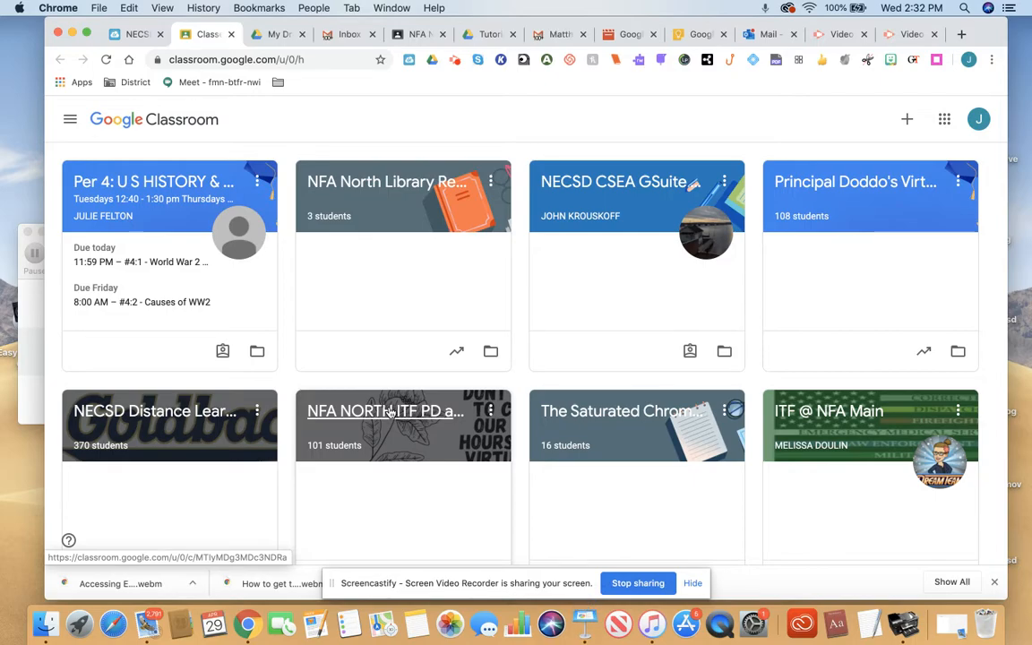
Step: Enter the NFA NORTH ITF PD and Online Resources class from its card
{"action": "left_click", "coordinate": [383, 410]}
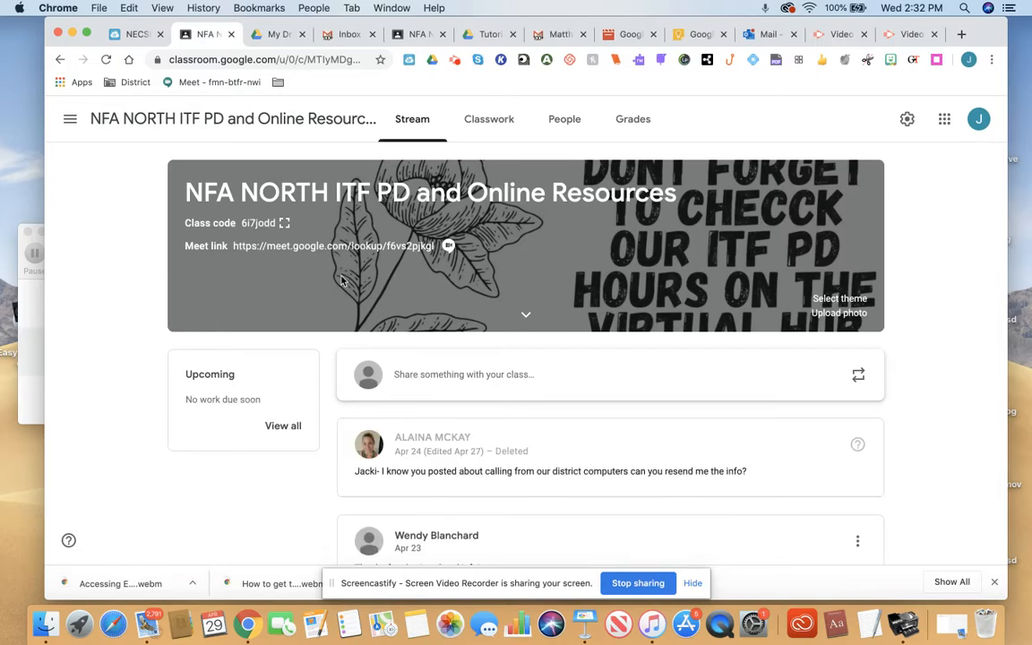
{"action": "mouse_move", "coordinate": [423, 219]}
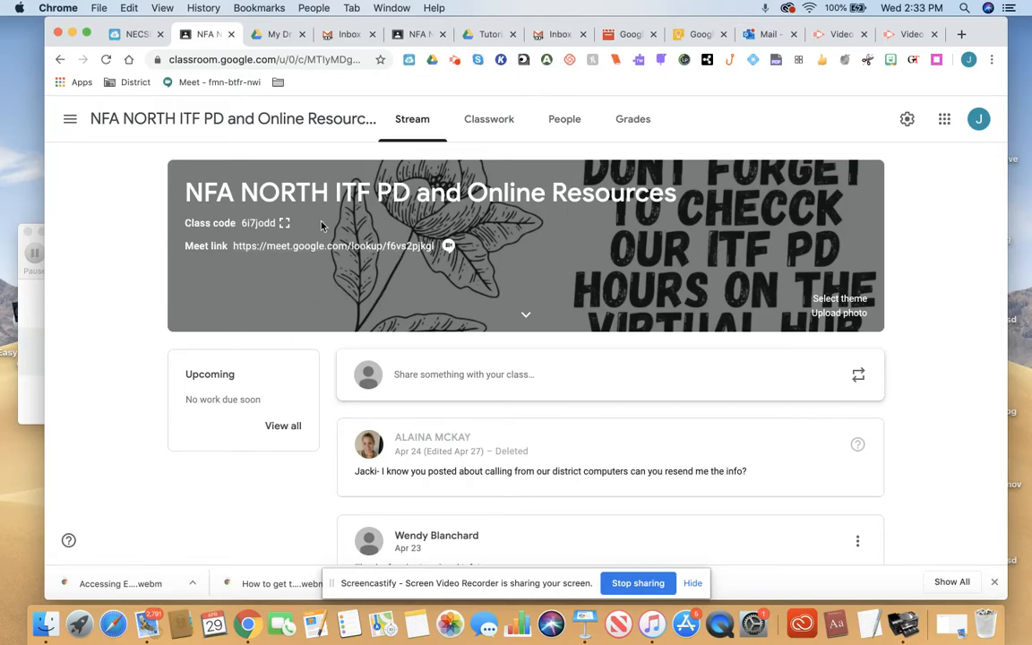
{"action": "mouse_move", "coordinate": [489, 119]}
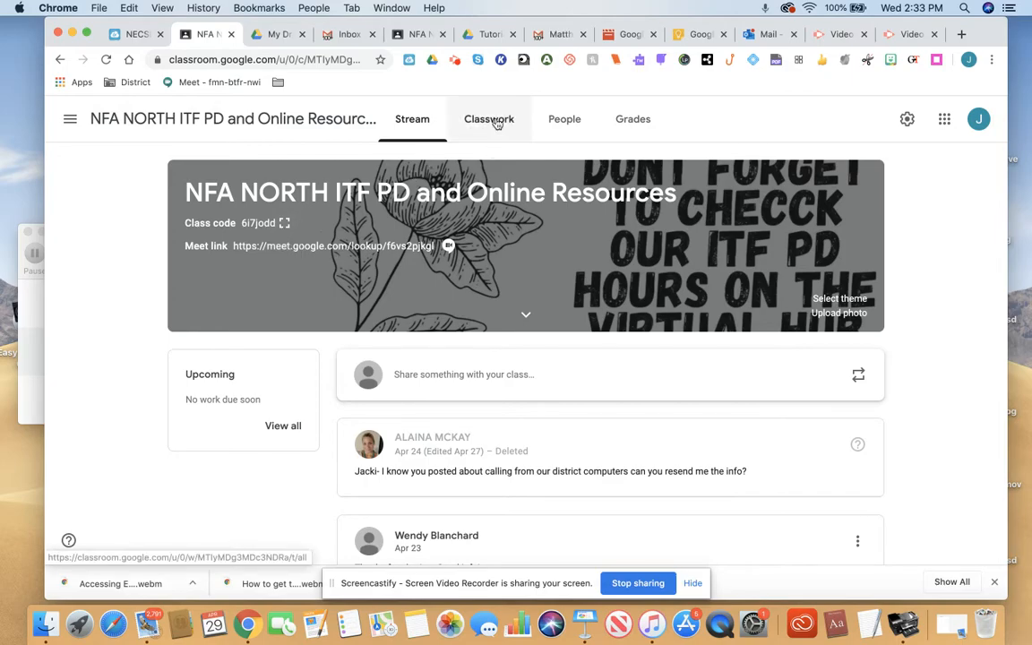
{"action": "left_click", "coordinate": [489, 119]}
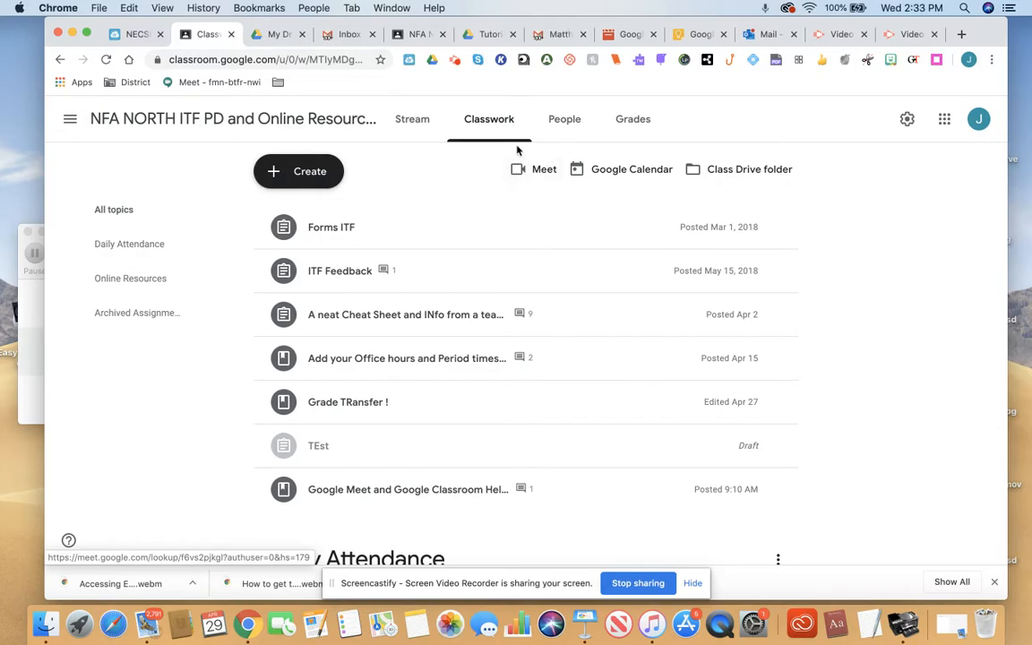
{"action": "left_click", "coordinate": [412, 118]}
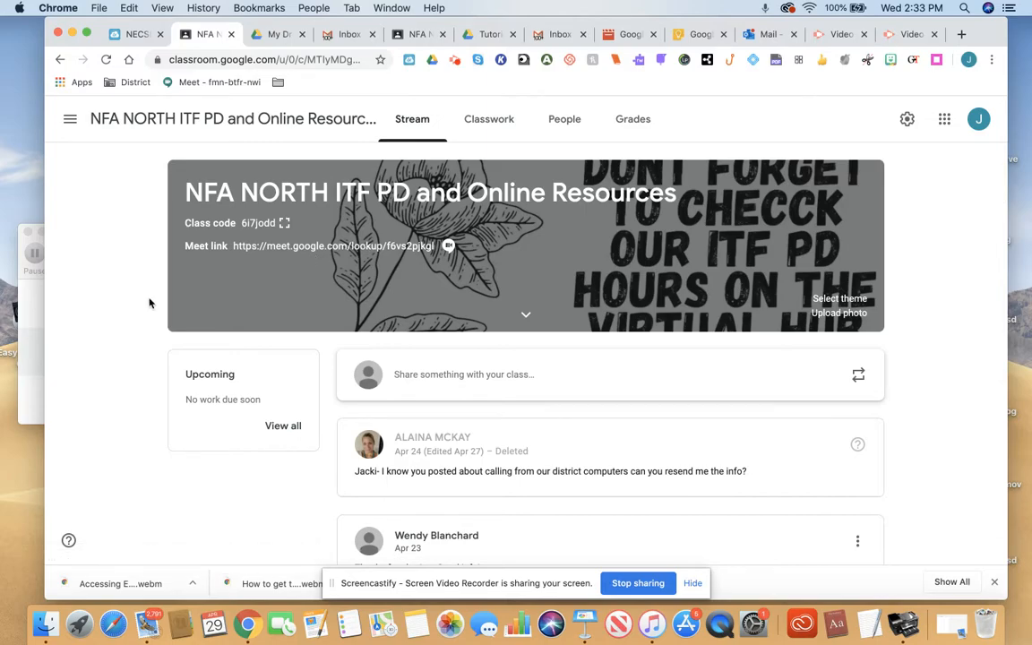
{"action": "mouse_move", "coordinate": [437, 391]}
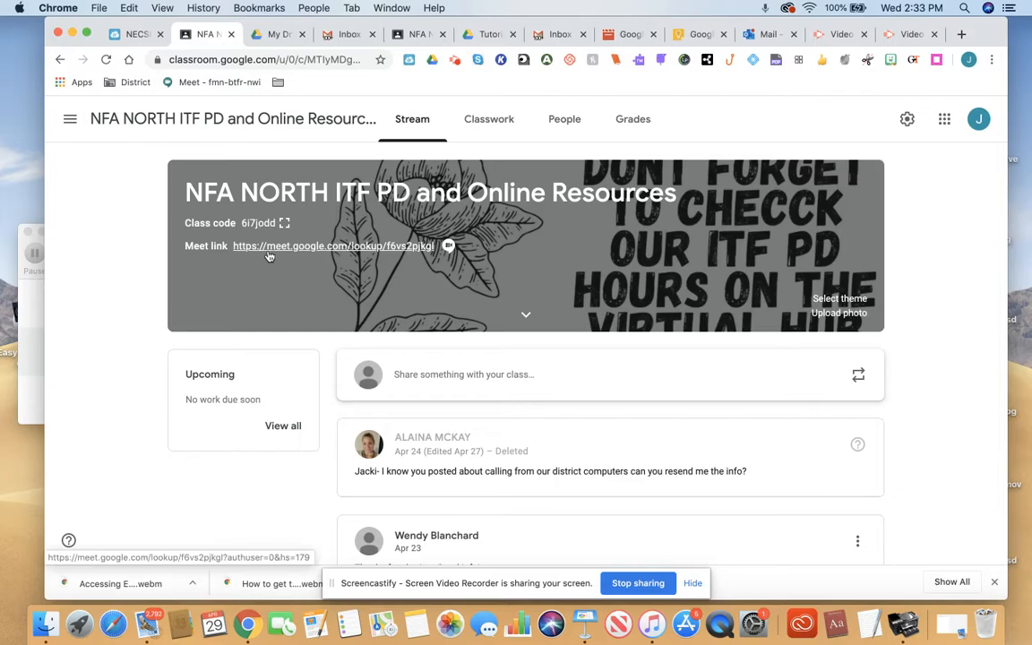
{"action": "mouse_move", "coordinate": [305, 252]}
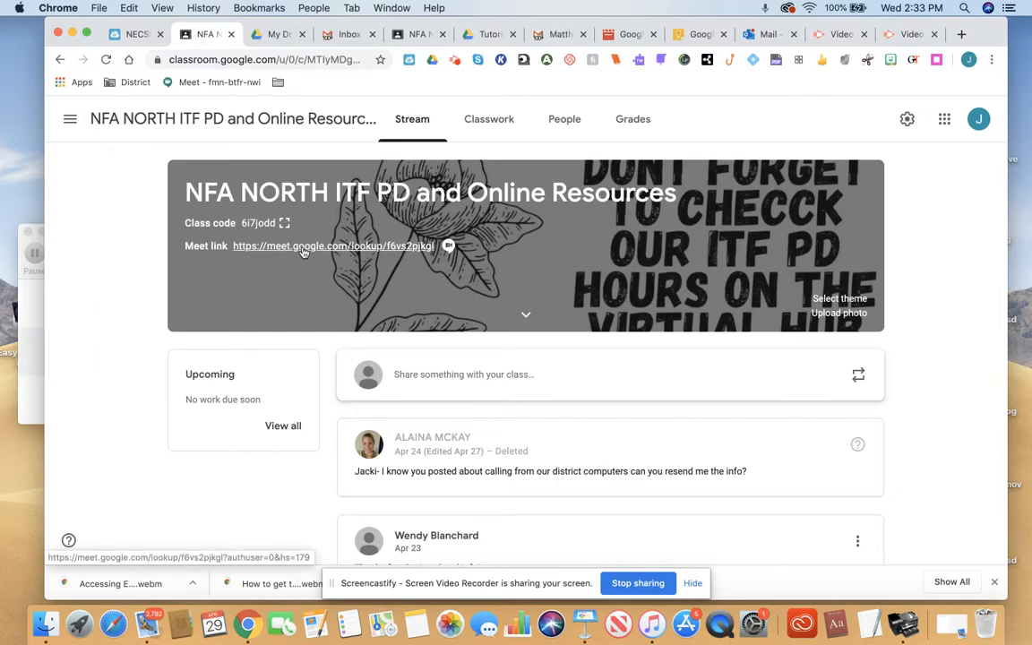
{"action": "left_click", "coordinate": [332, 246]}
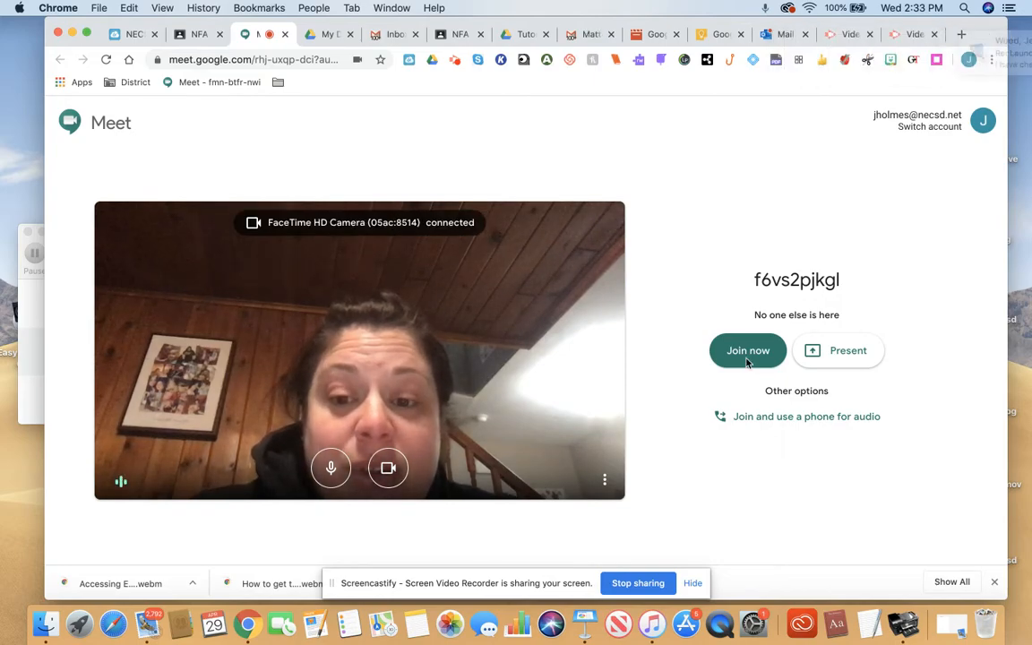
{"action": "left_click", "coordinate": [749, 349]}
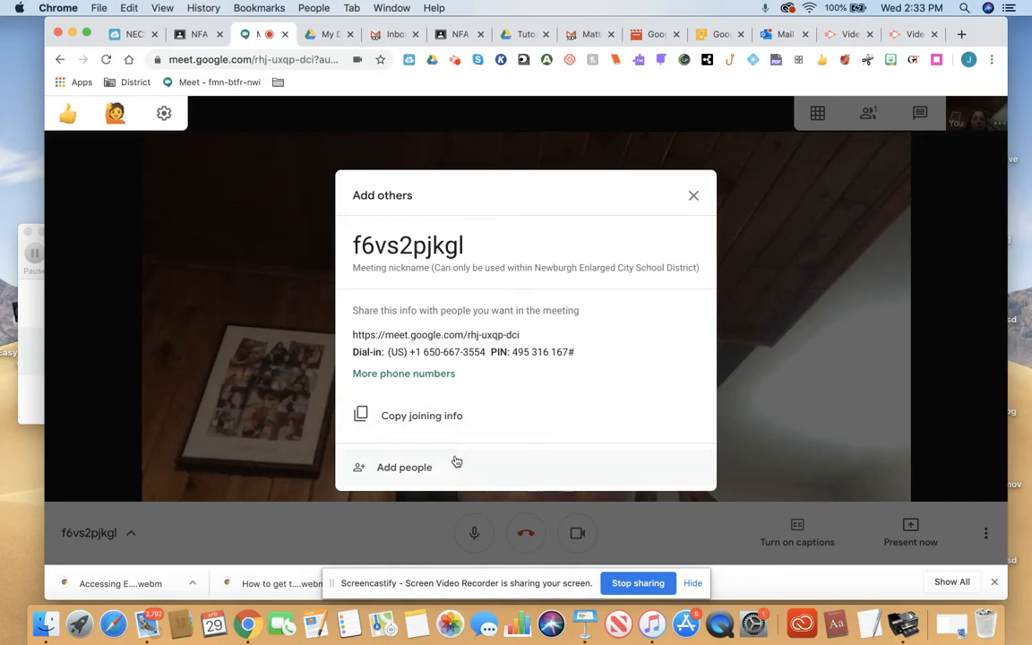
{"action": "left_click", "coordinate": [693, 195]}
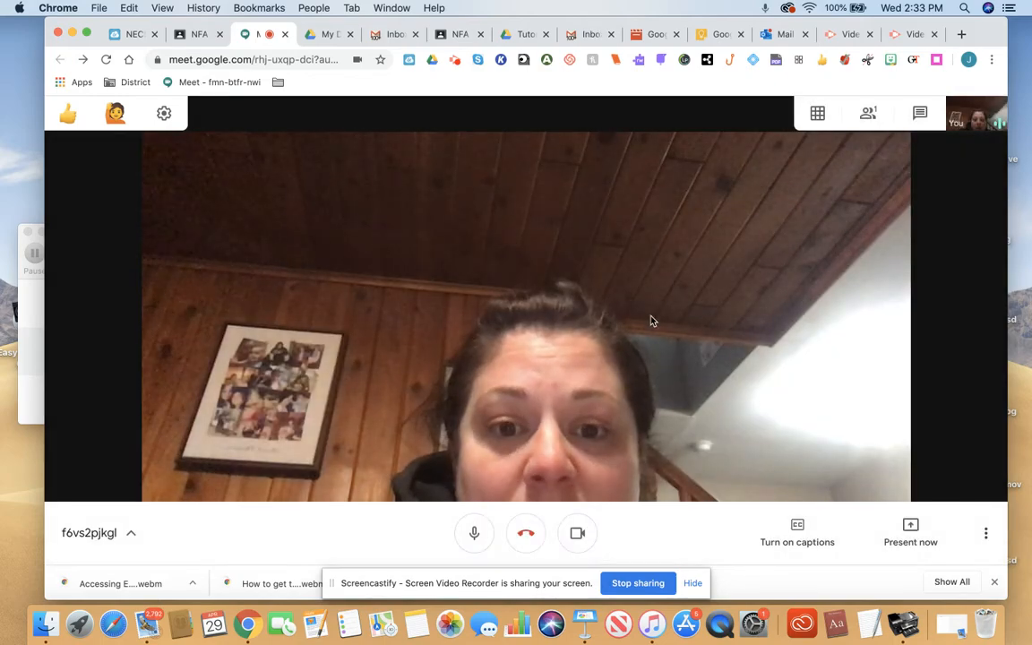